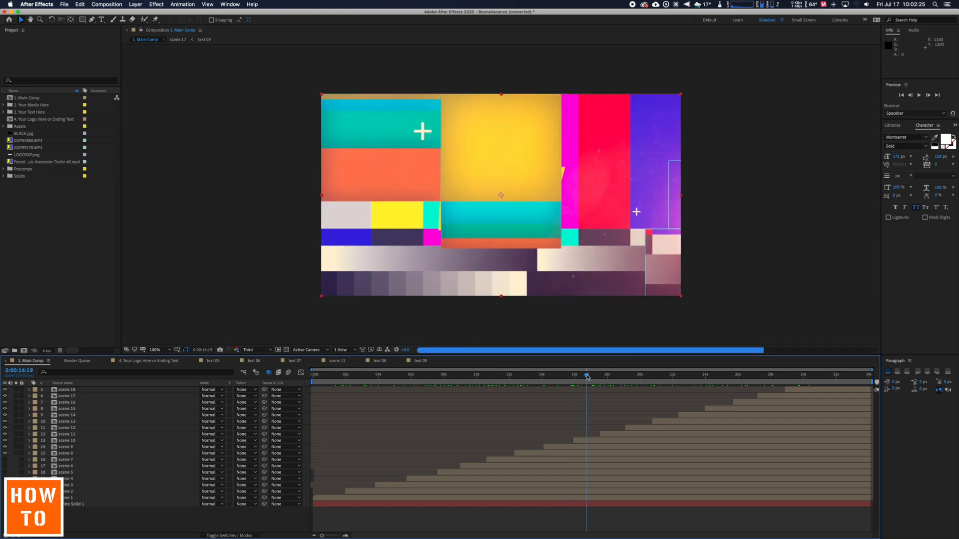
- Scrub past the color-bar placeholders, then filter the Project panel with 'missin'
{"action": "left_click_drag", "start_coordinate": [586, 374], "coordinate": [632, 374]}
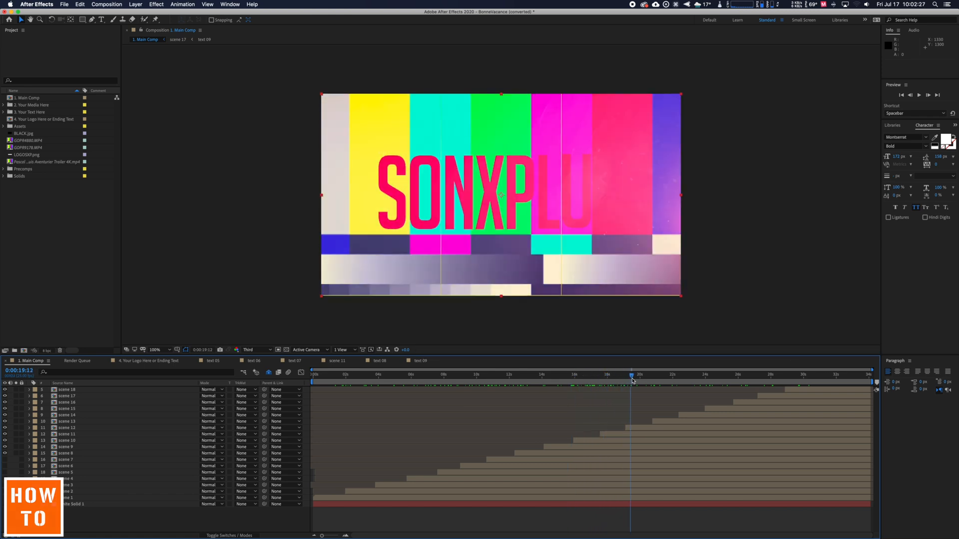
{"action": "left_click_drag", "start_coordinate": [631, 374], "coordinate": [656, 374]}
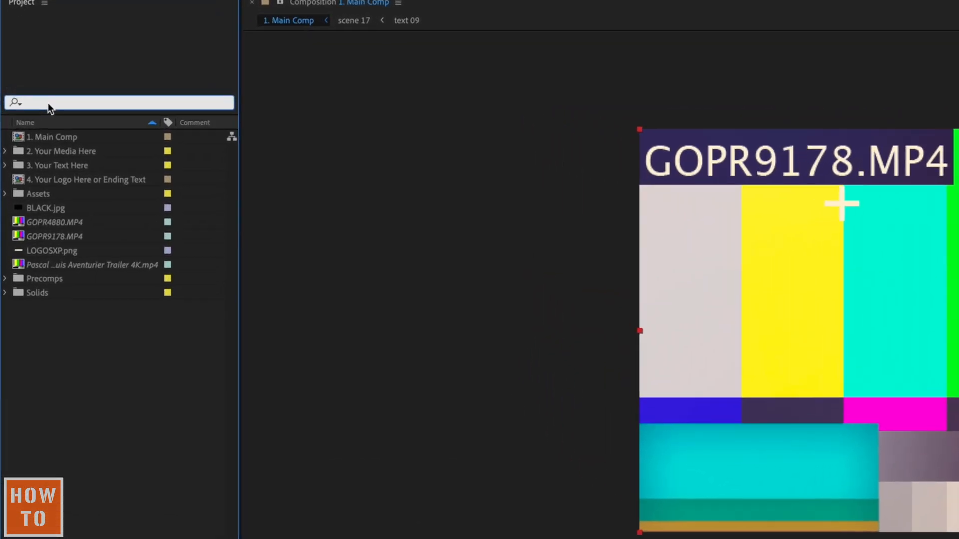
{"action": "type", "text": "missin"}
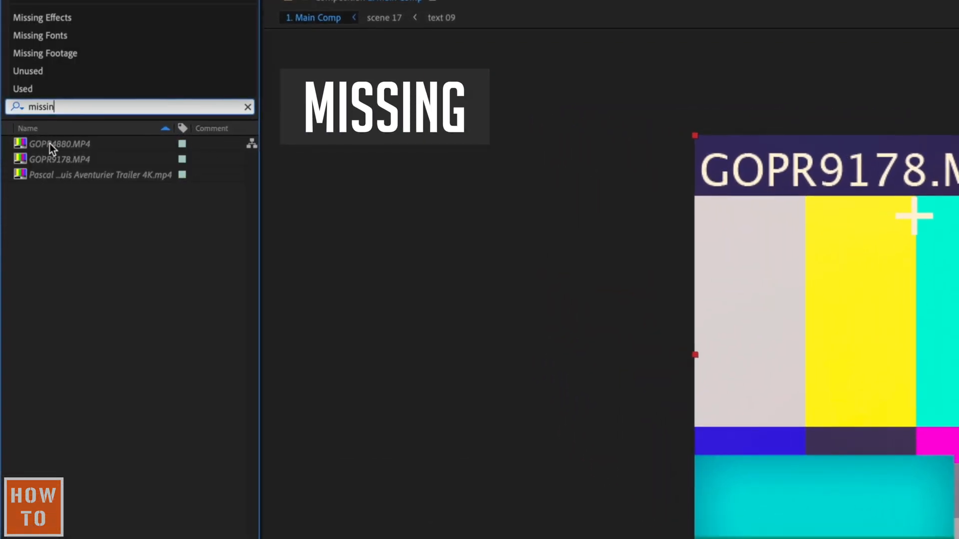
- Reload GOPR4880.MP4 from its context menu, which reports no file at the saved location
{"action": "right_click", "coordinate": [55, 144]}
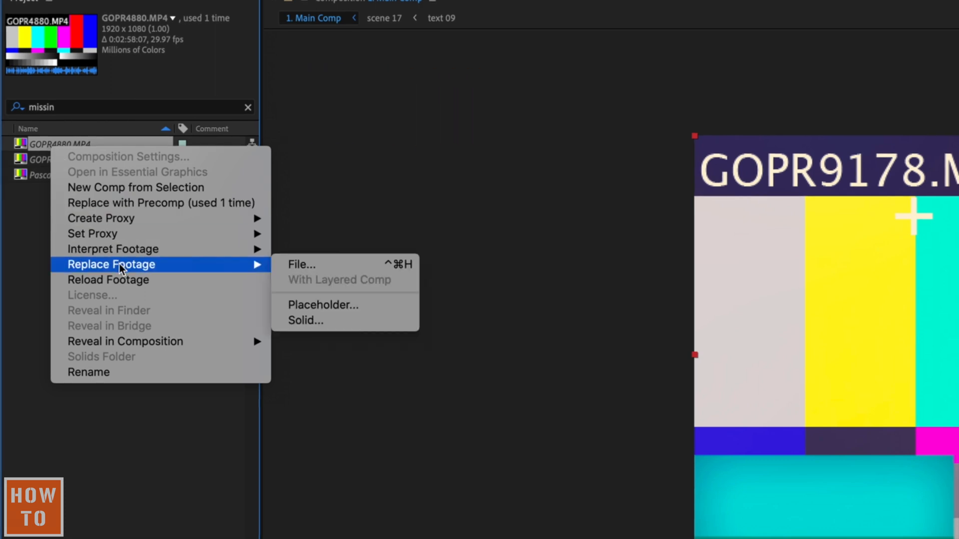
{"action": "mouse_move", "coordinate": [108, 279]}
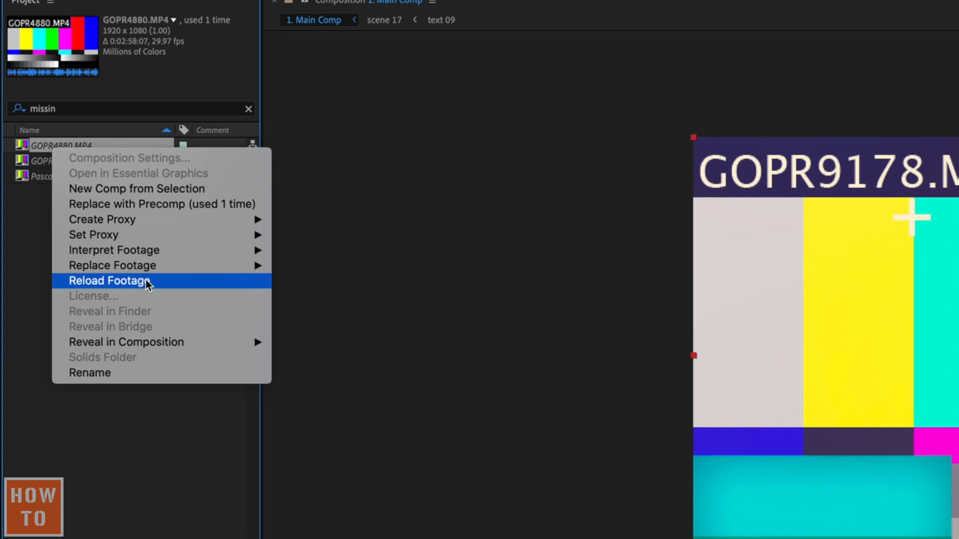
{"action": "left_click", "coordinate": [109, 281]}
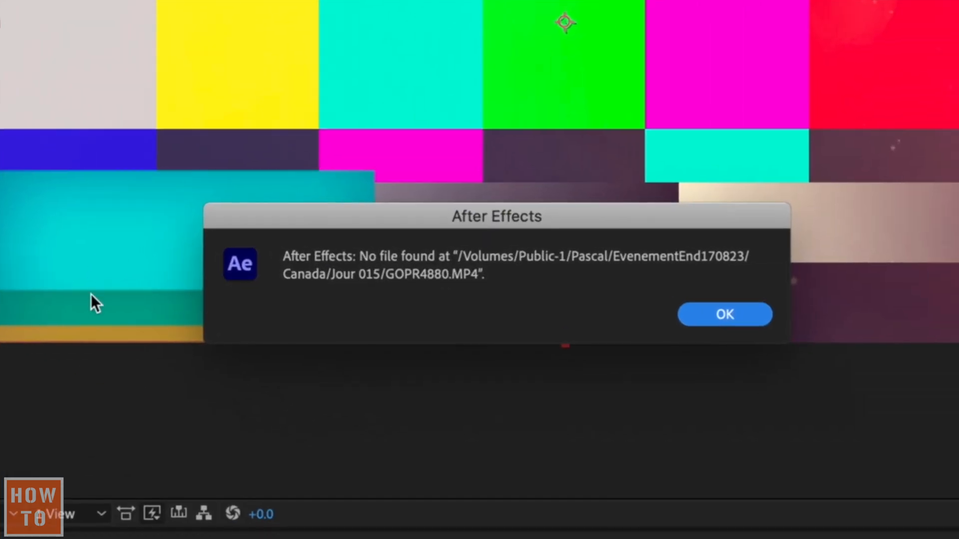
- Replace GOPR4880.MP4 with a new video file through Replace Footage > File
{"action": "right_click", "coordinate": [85, 136]}
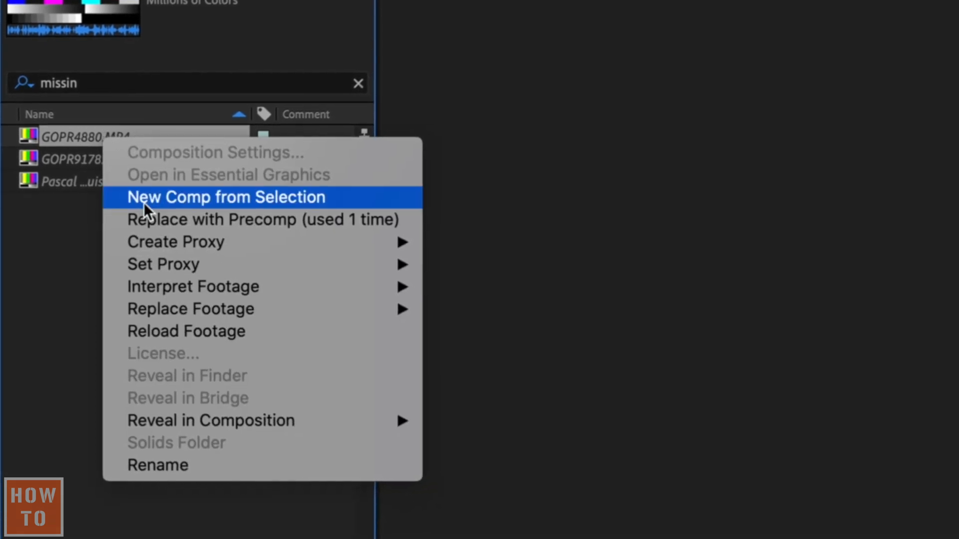
{"action": "mouse_move", "coordinate": [183, 295]}
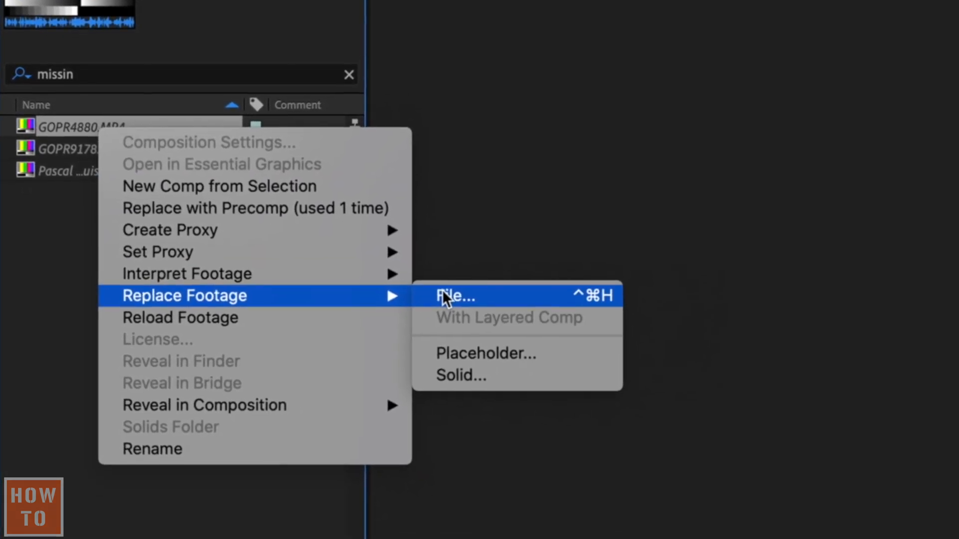
{"action": "left_click", "coordinate": [455, 296]}
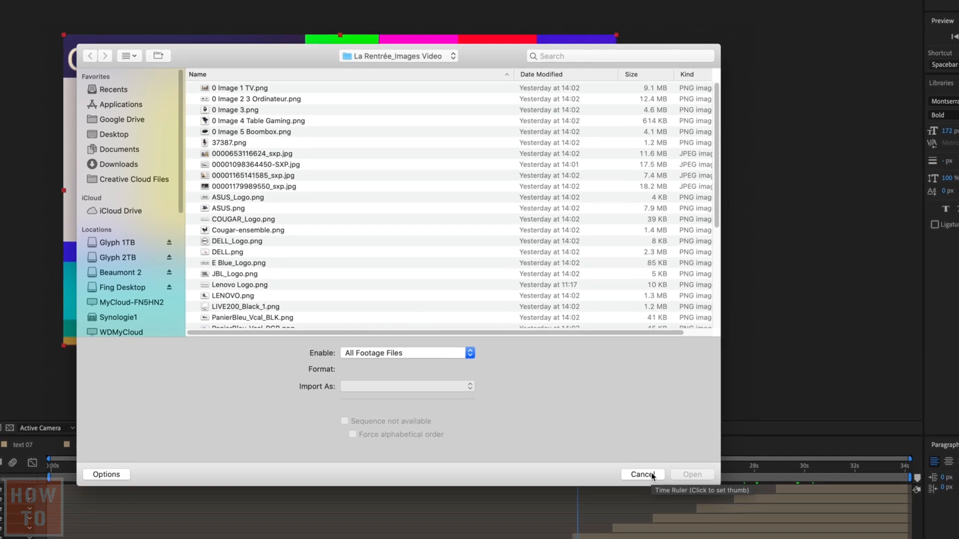
{"action": "left_click", "coordinate": [642, 474]}
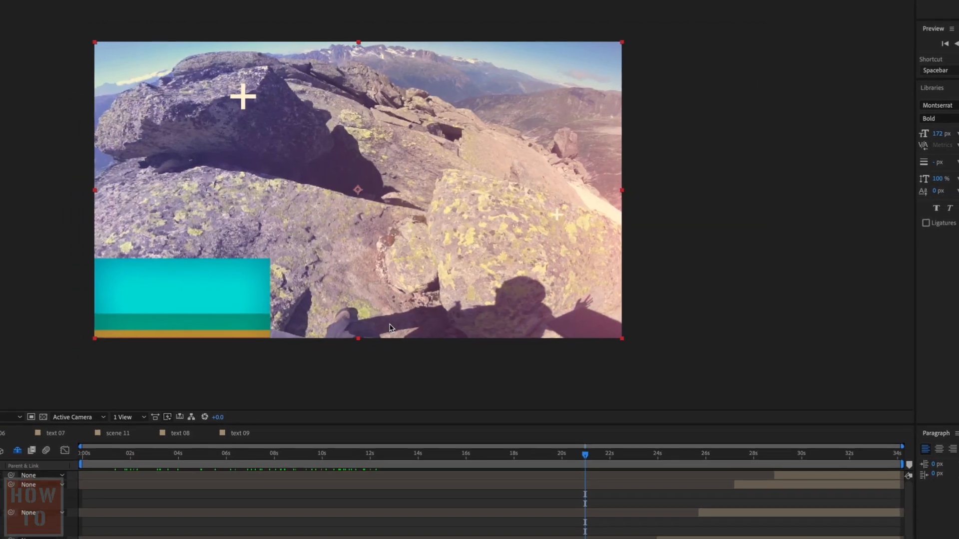